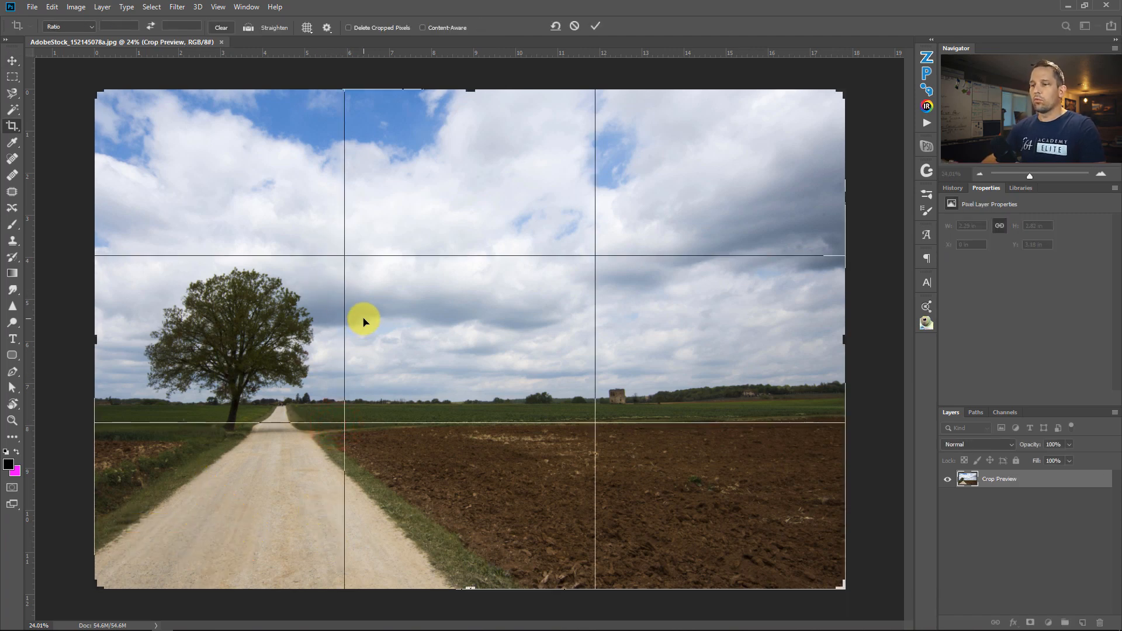
mouse_move(326, 301)
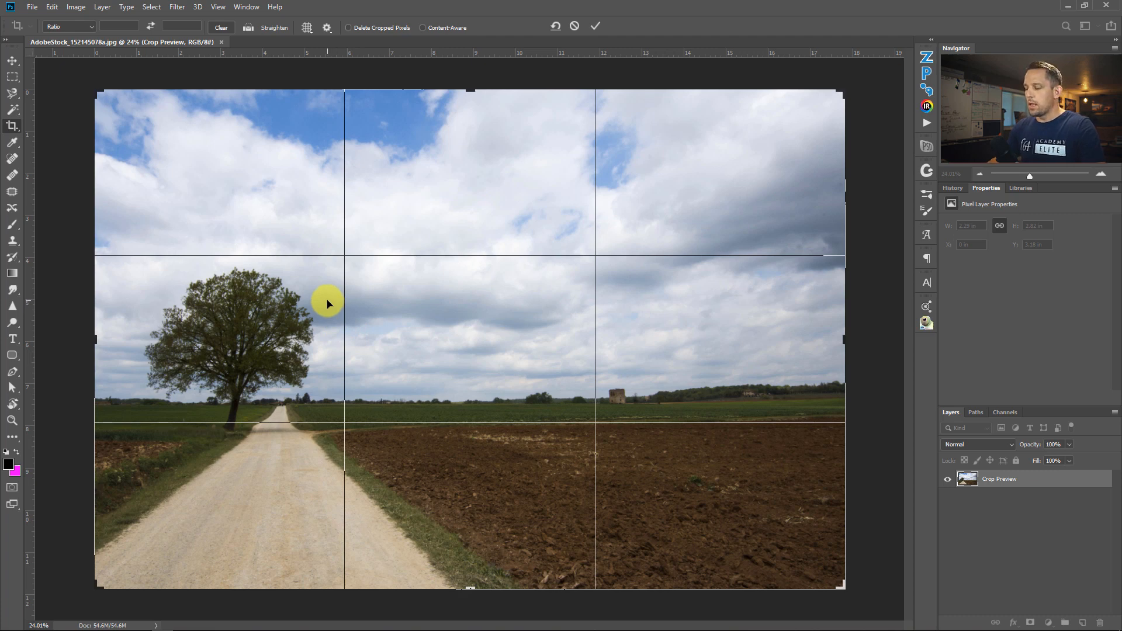
- Leave the crop preview uncropped and mark the left third line with a vertical guide
key("ctrl+r")
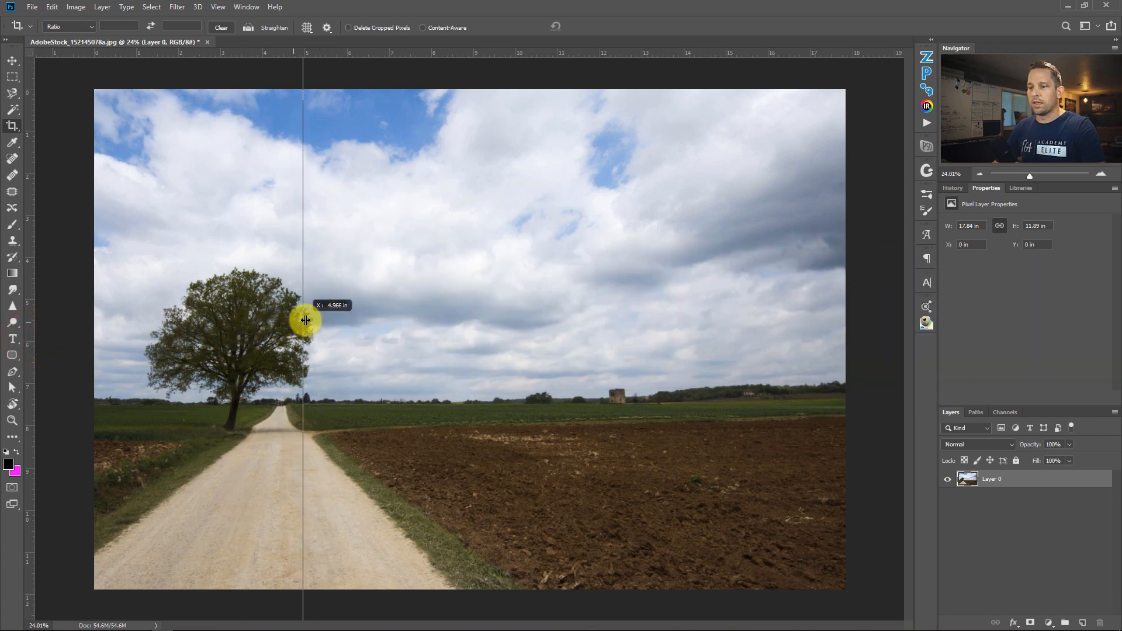
key("c")
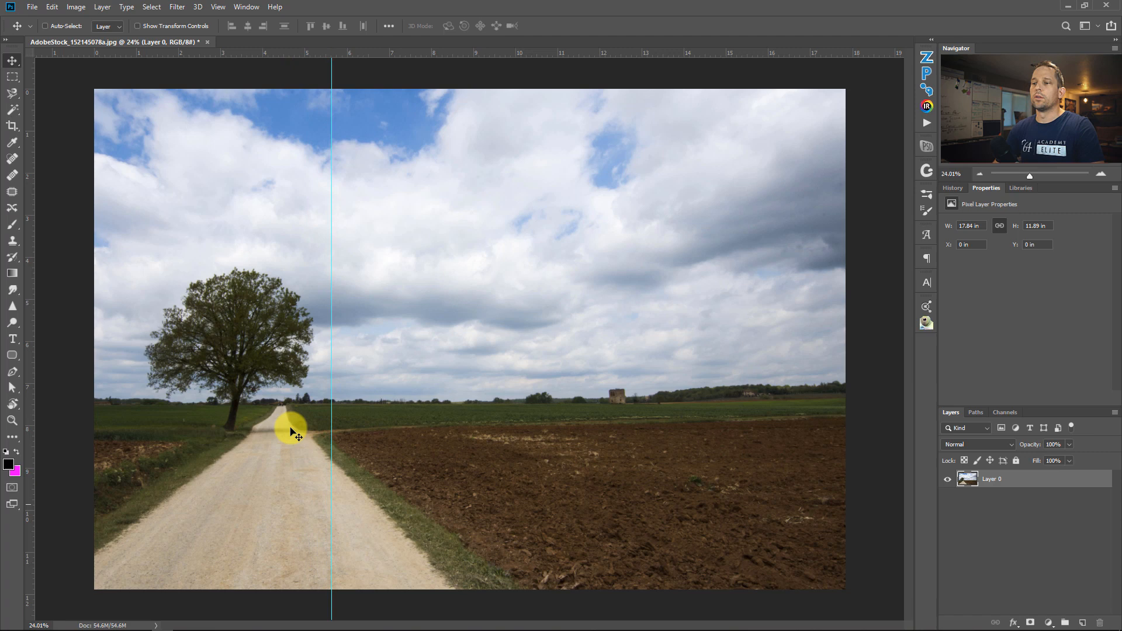
mouse_move(568, 437)
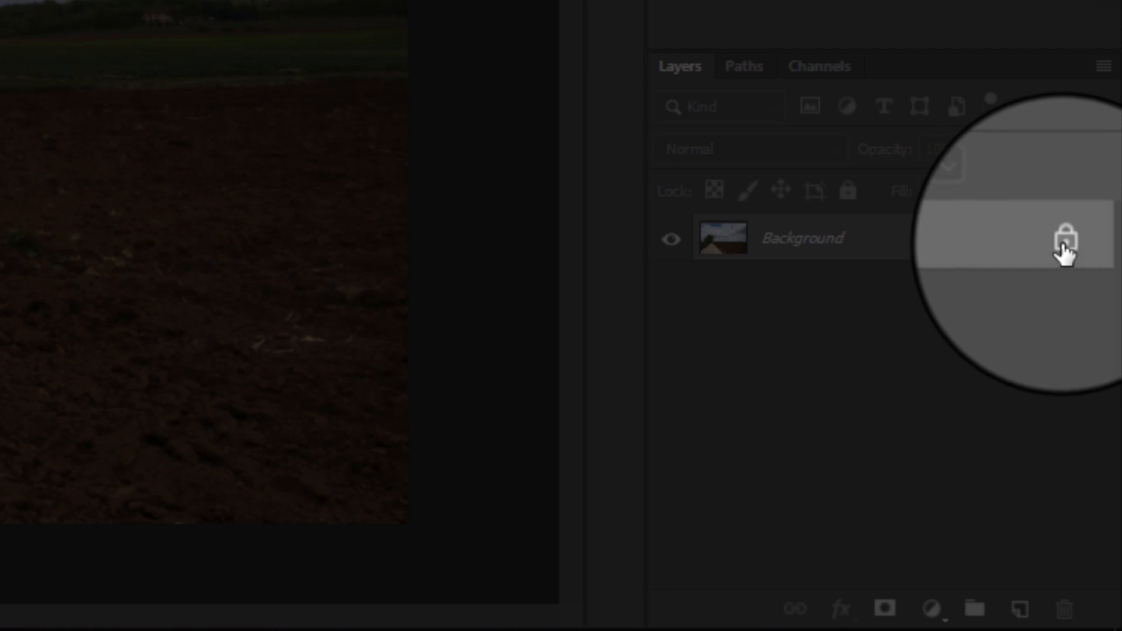
- Unlock the Background layer so it becomes the movable Layer 0
left_click(1065, 238)
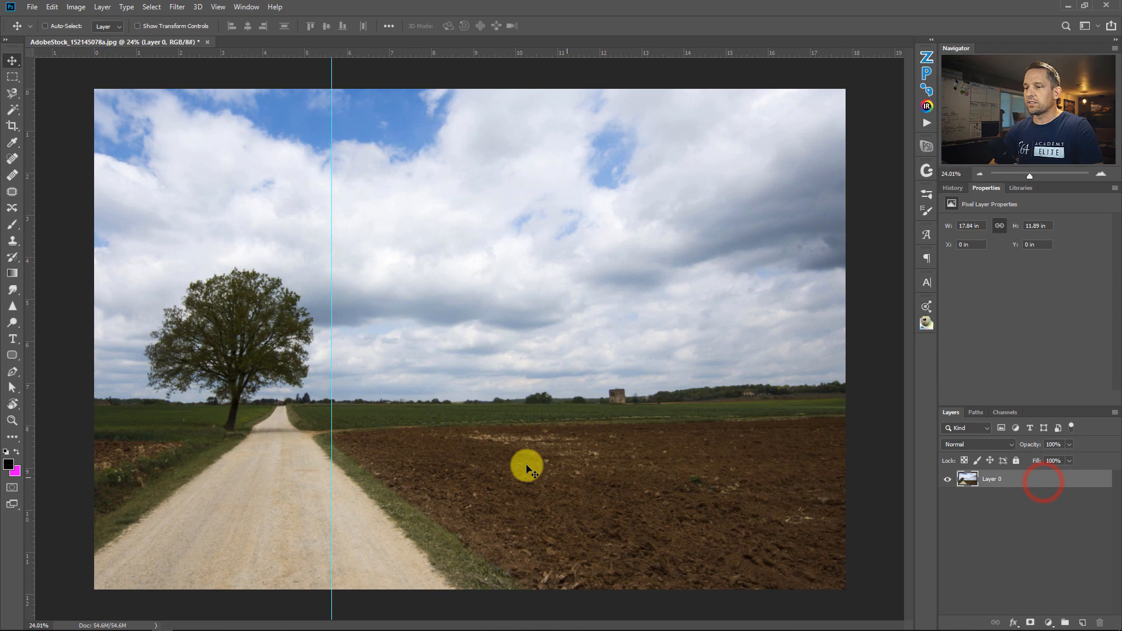
- Slide the photo right until the tree trunk sits on the vertical guide
key("v")
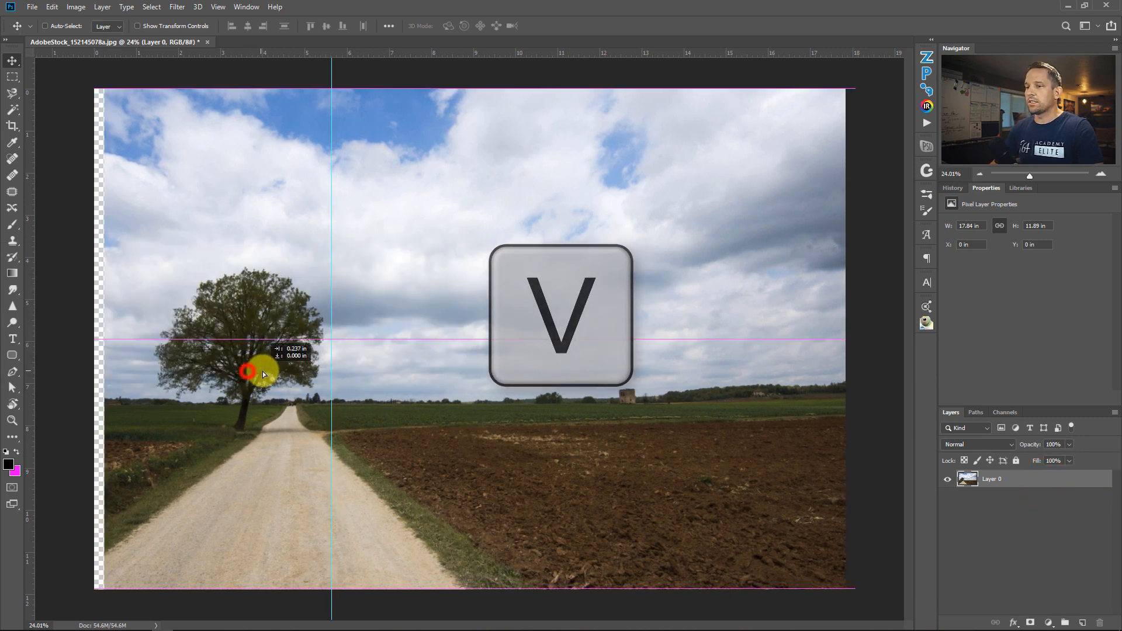
left_click_drag(248, 372, 350, 380)
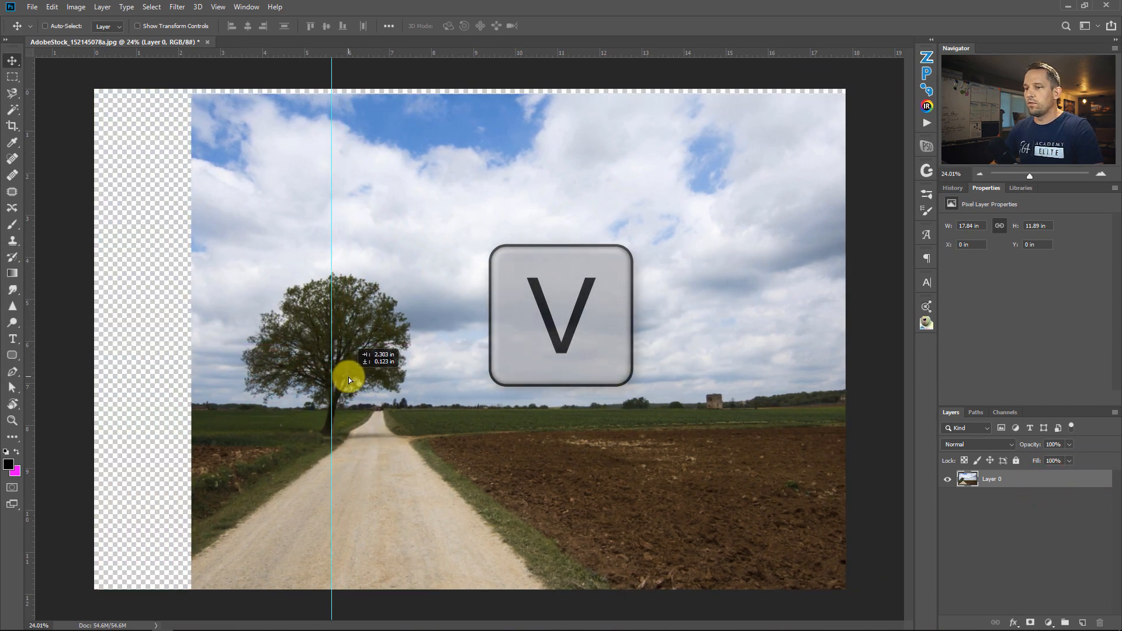
left_click_drag(350, 379, 436, 443)
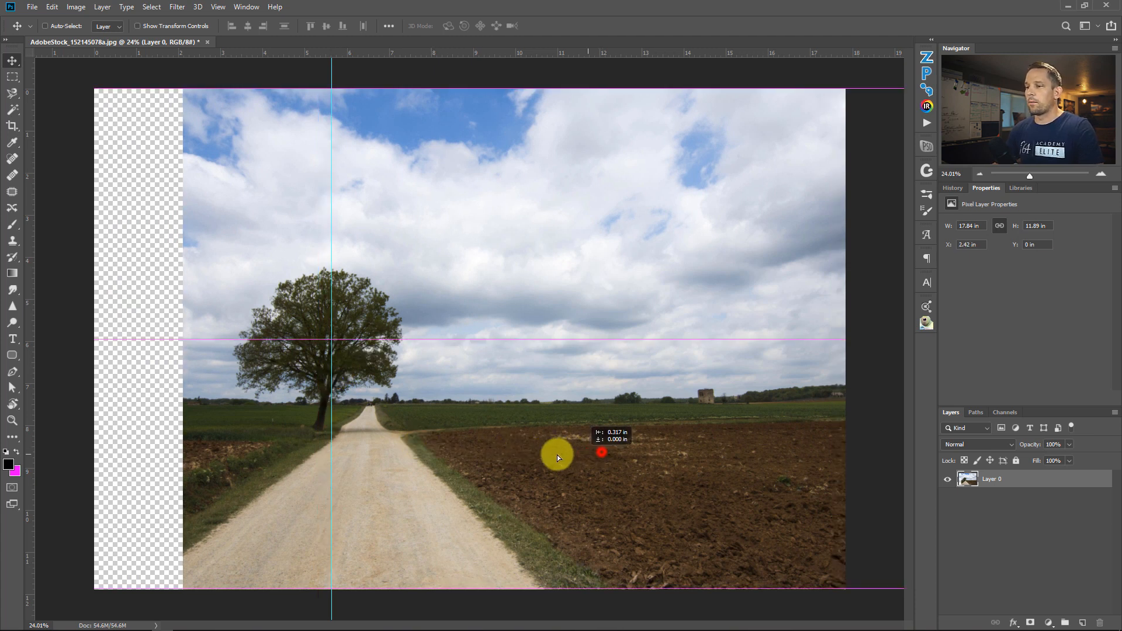
left_click_drag(558, 456, 662, 542)
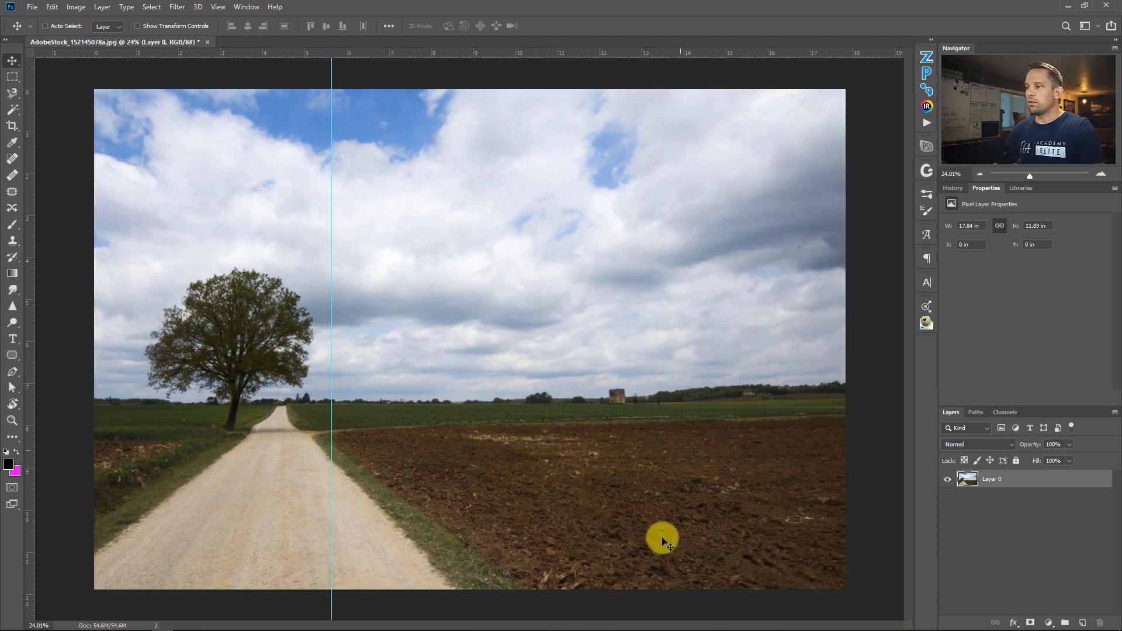
mouse_move(688, 341)
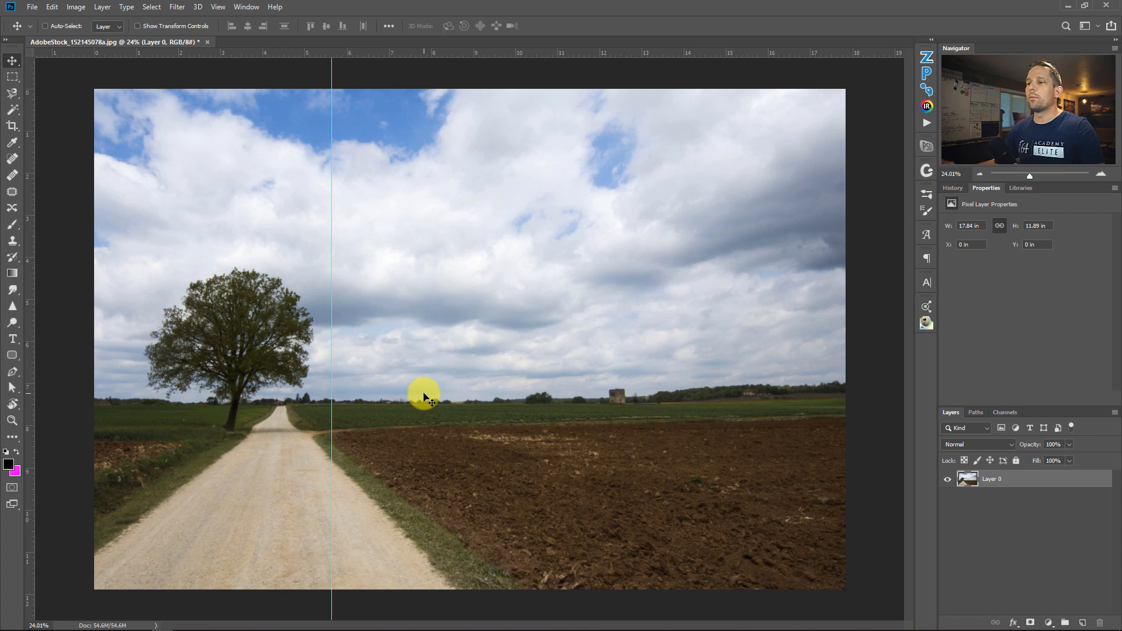
mouse_move(325, 188)
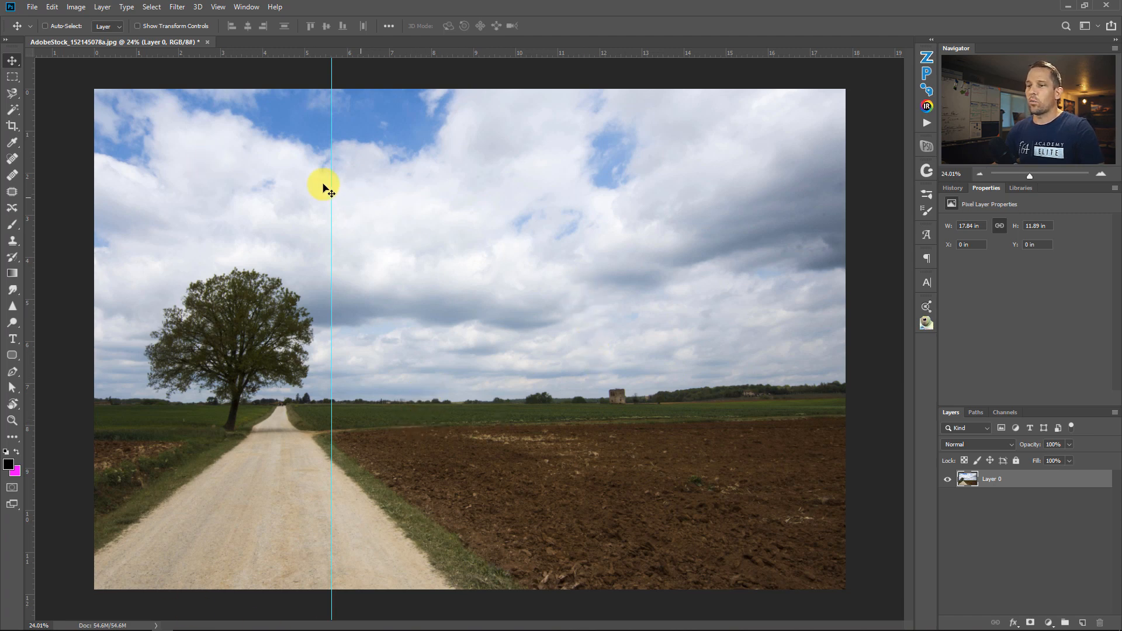
mouse_move(716, 136)
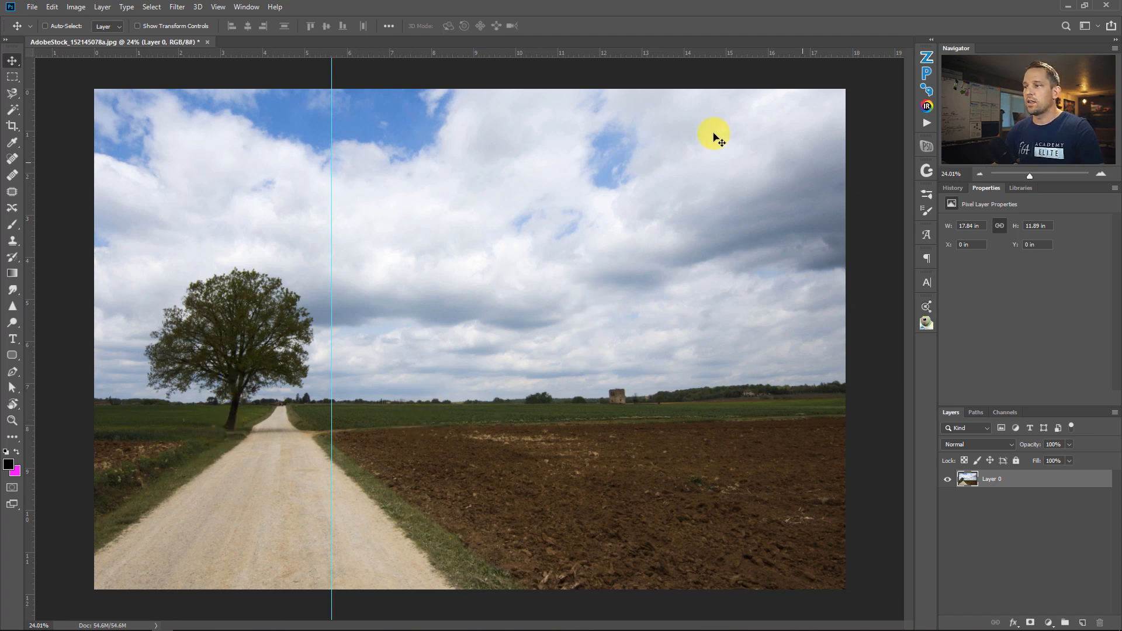
left_click_drag(713, 137, 385, 421)
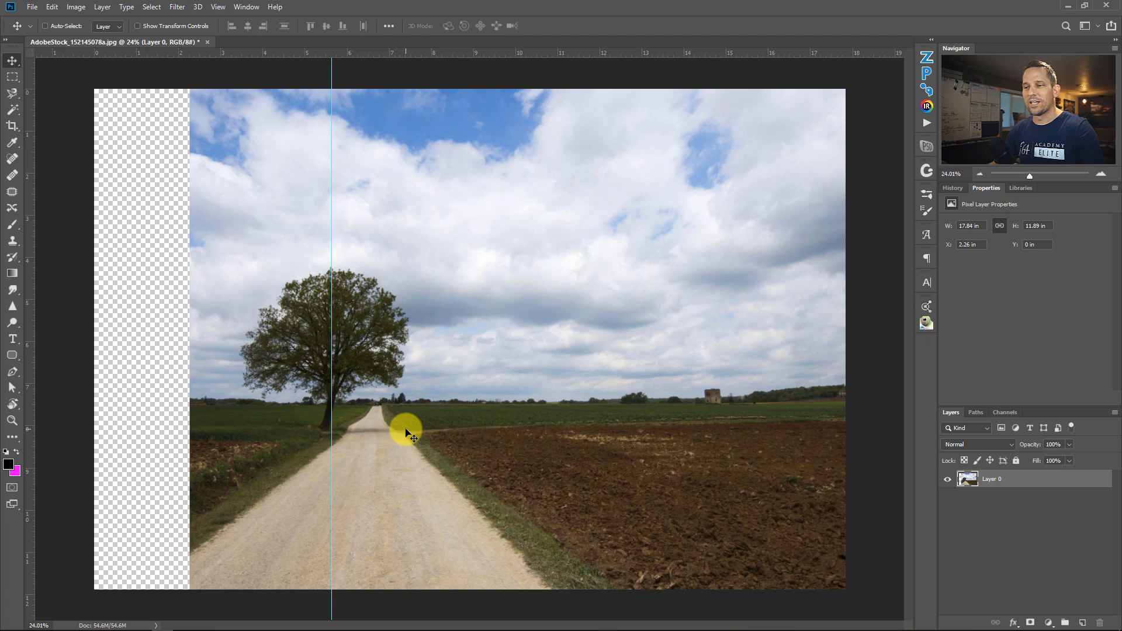
mouse_move(426, 462)
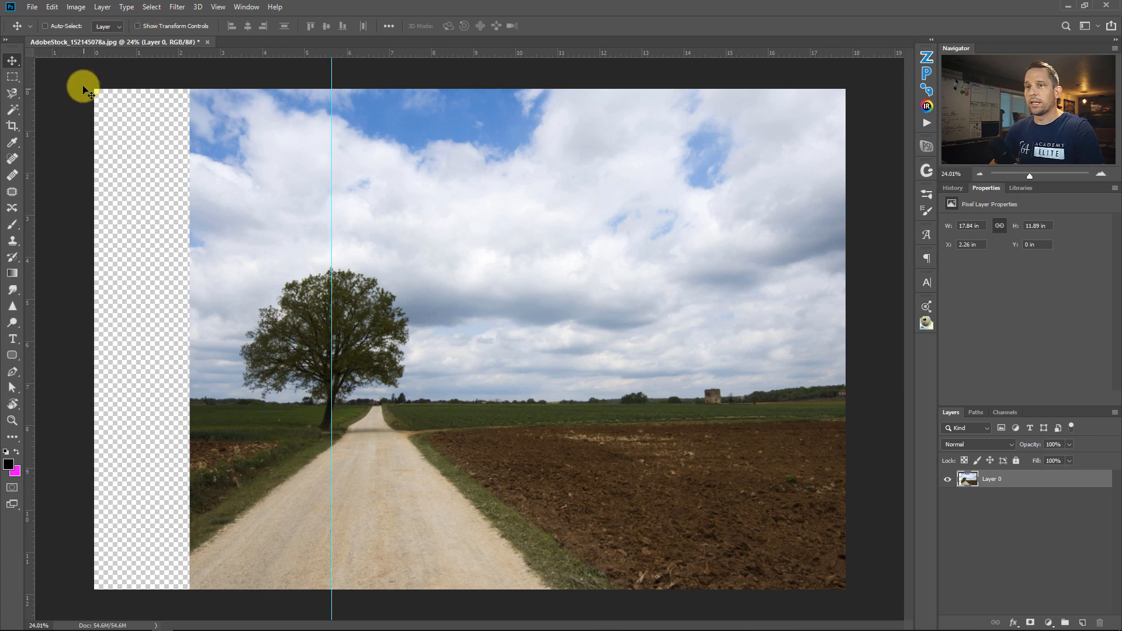
- Marquee-select the transparent left strip, overlapping slightly into the photo
key("m")
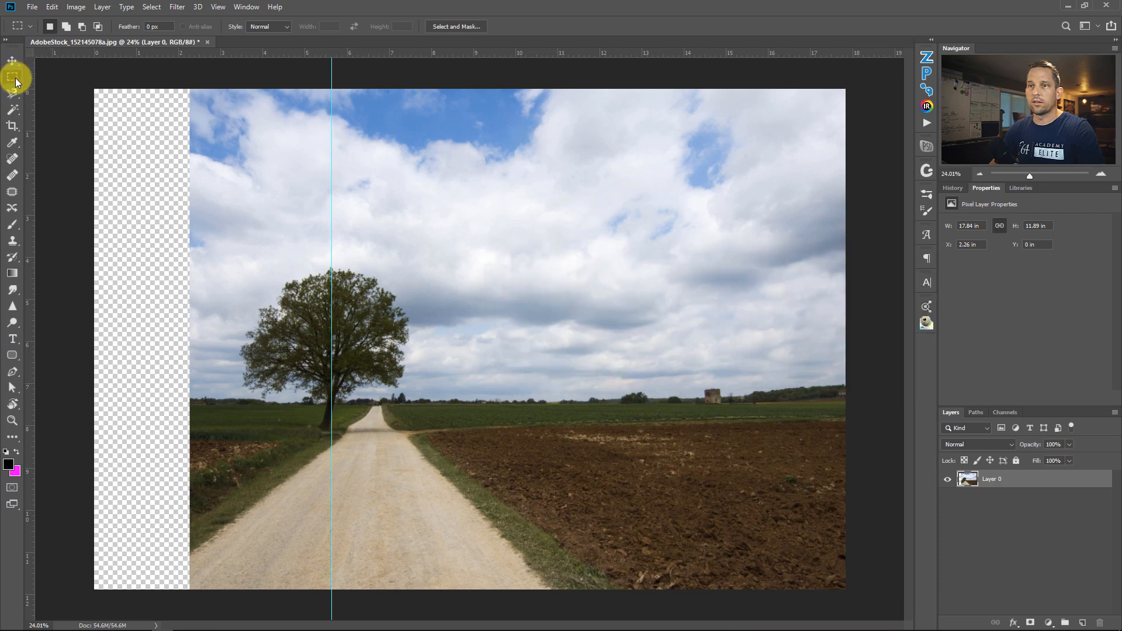
mouse_move(86, 82)
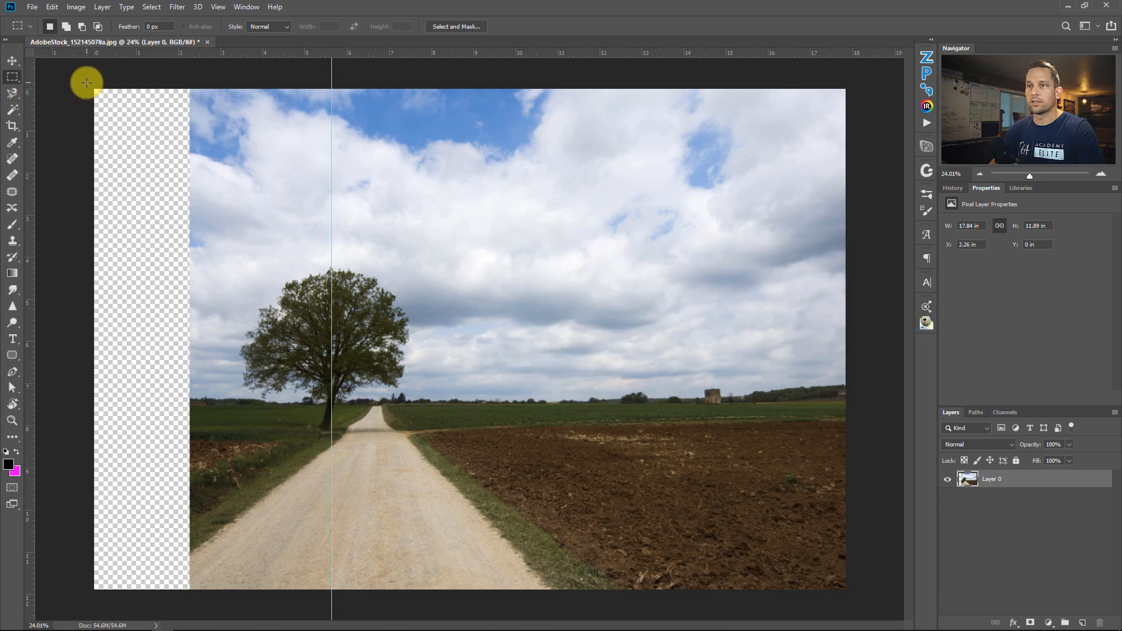
left_click_drag(86, 83, 194, 590)
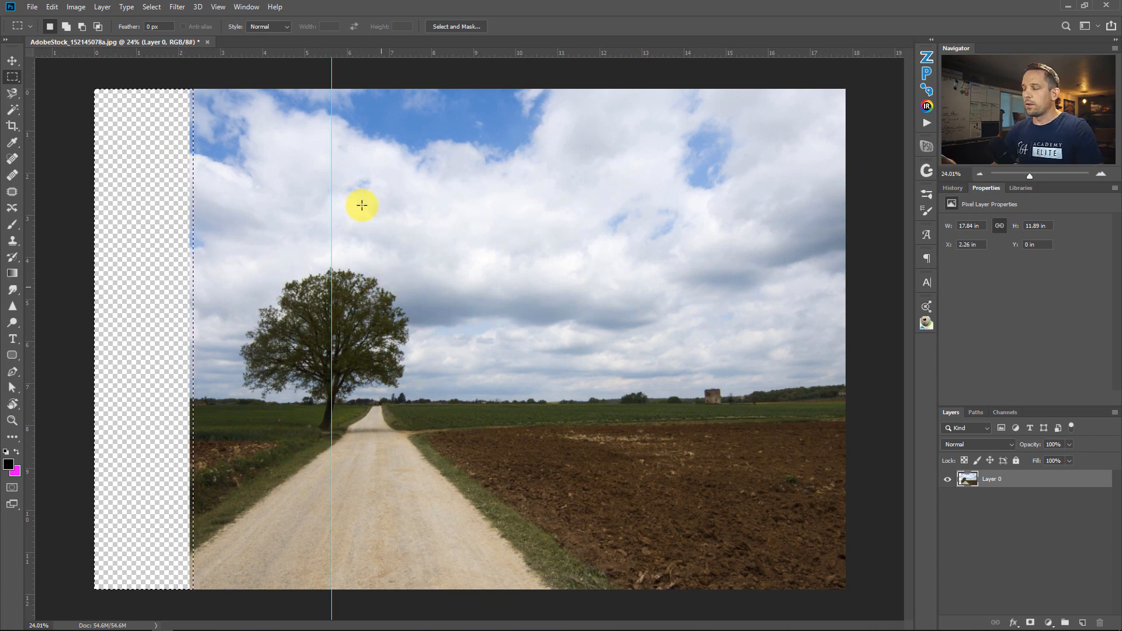
- Fill the selected strip using Content-Aware contents with Color Adaptation
left_click(52, 7)
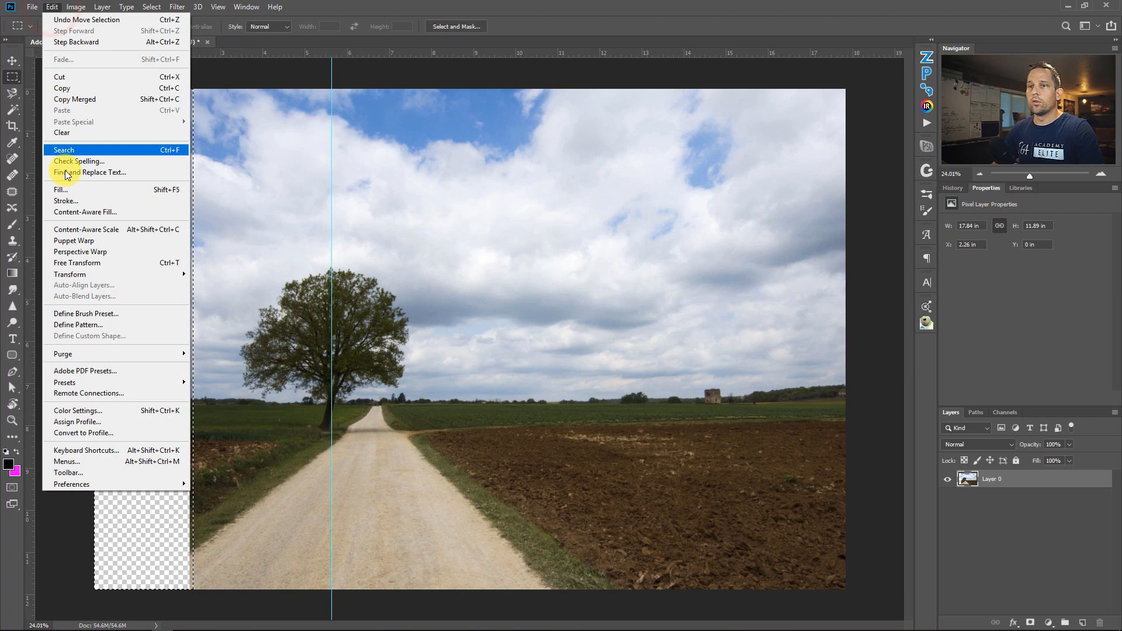
left_click(61, 189)
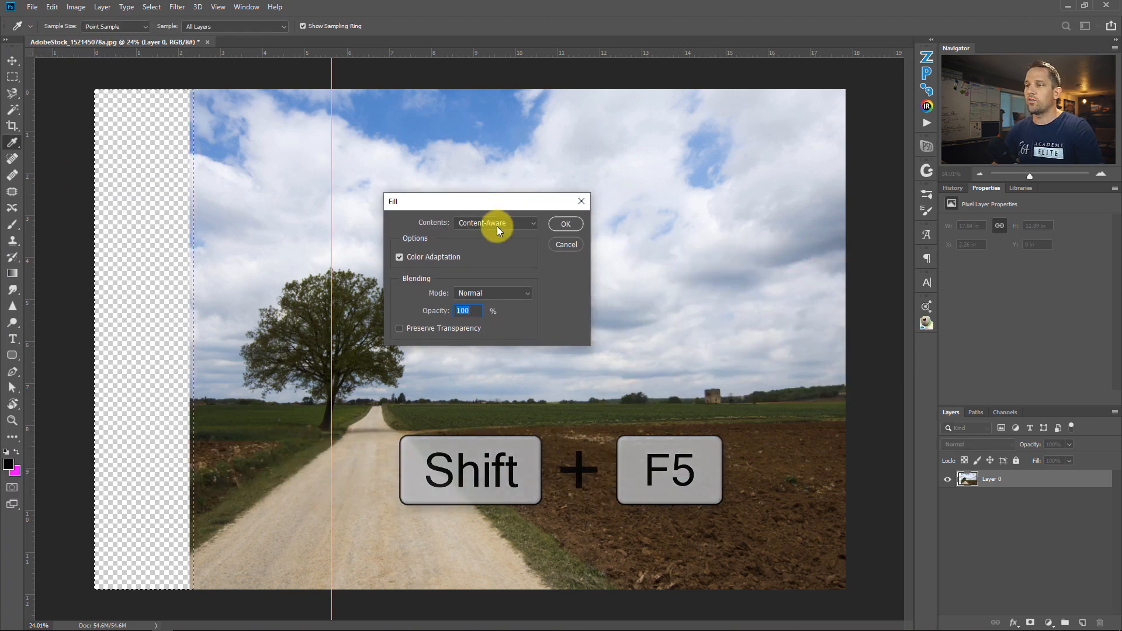
left_click(494, 223)
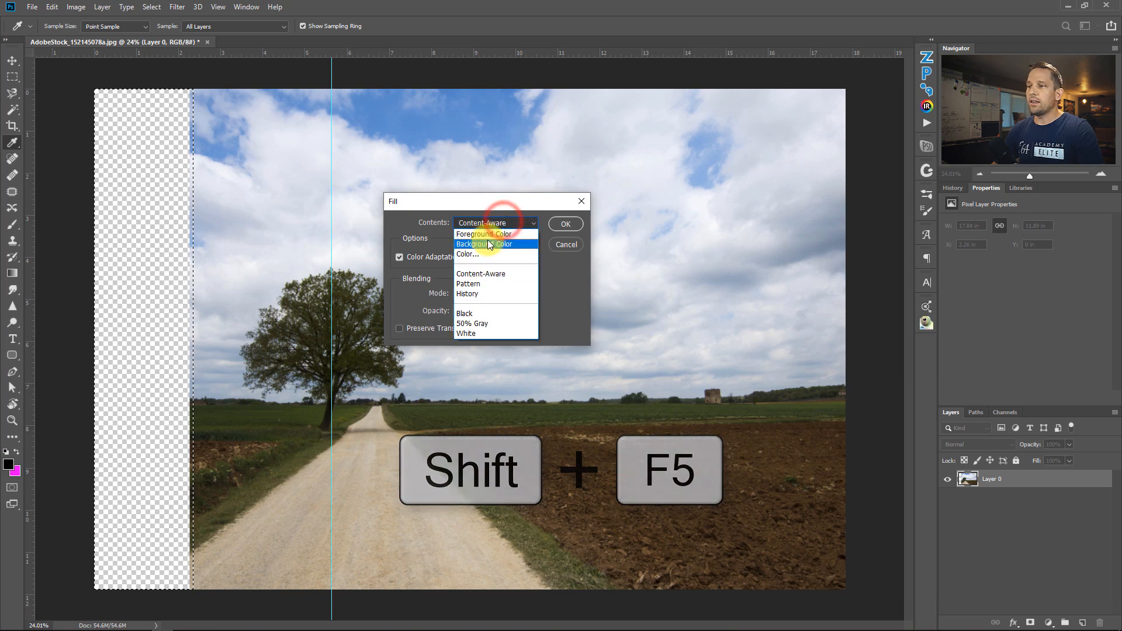
left_click(483, 244)
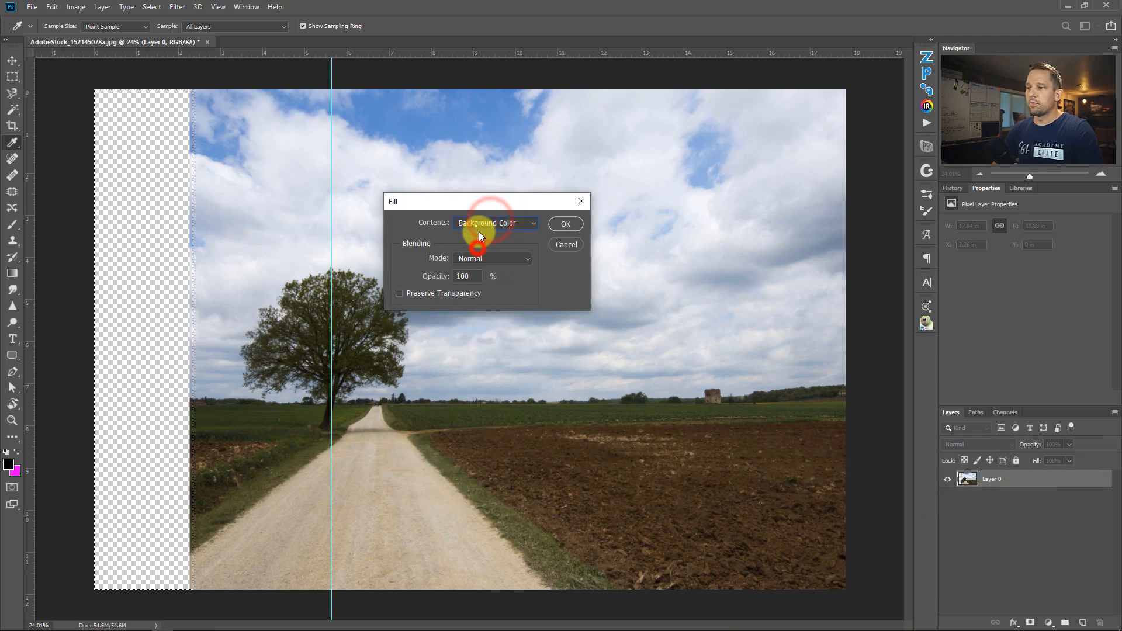
left_click(495, 222)
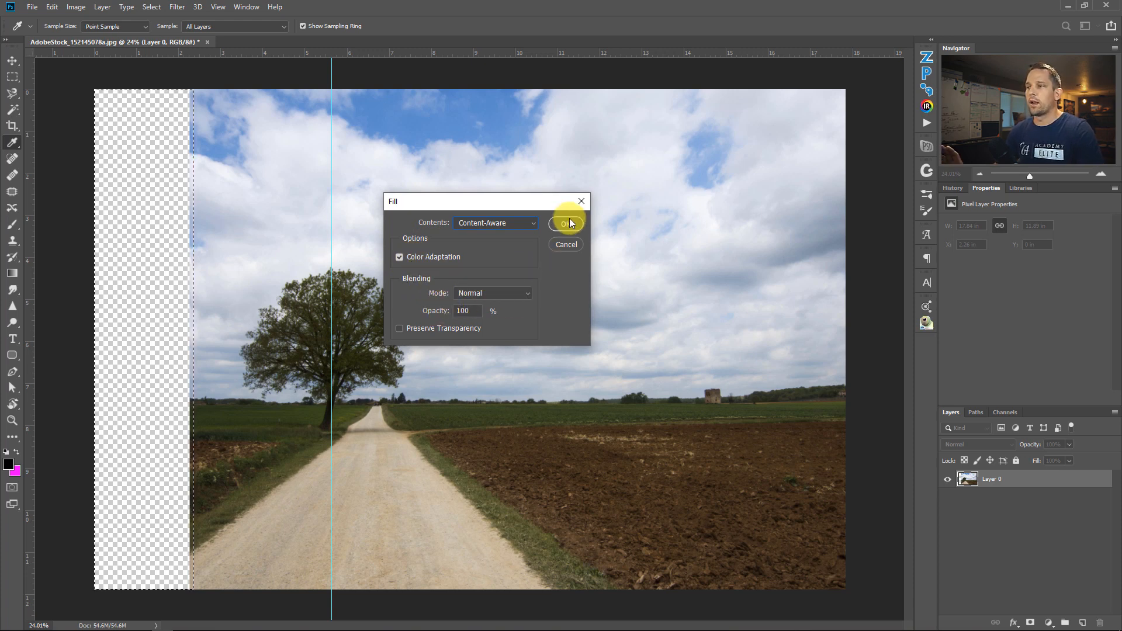
left_click(564, 223)
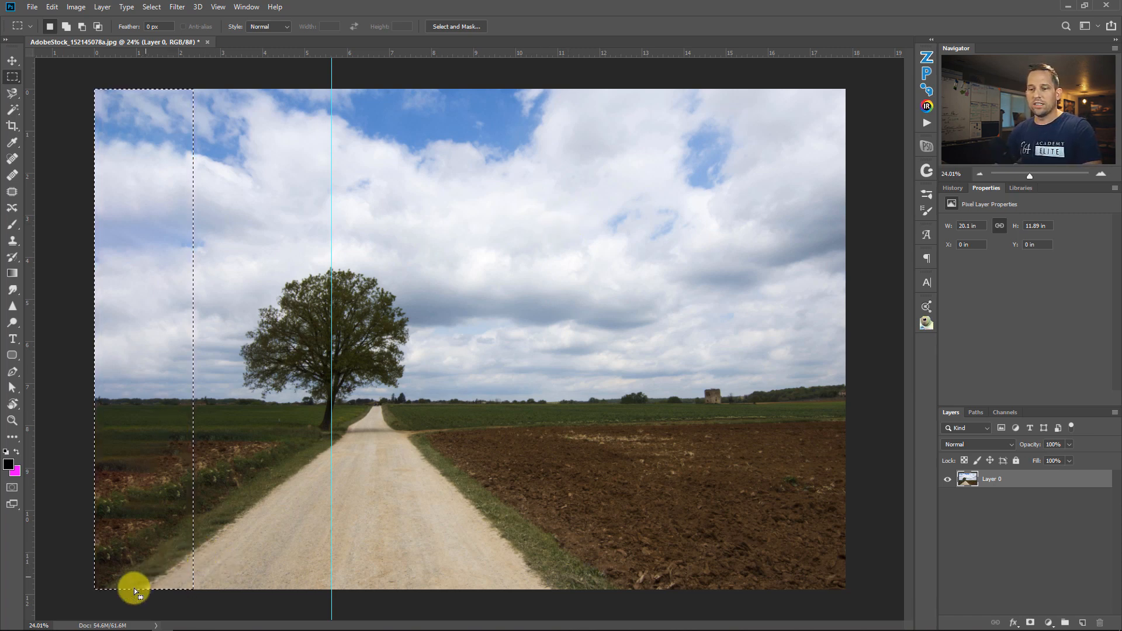
mouse_move(155, 592)
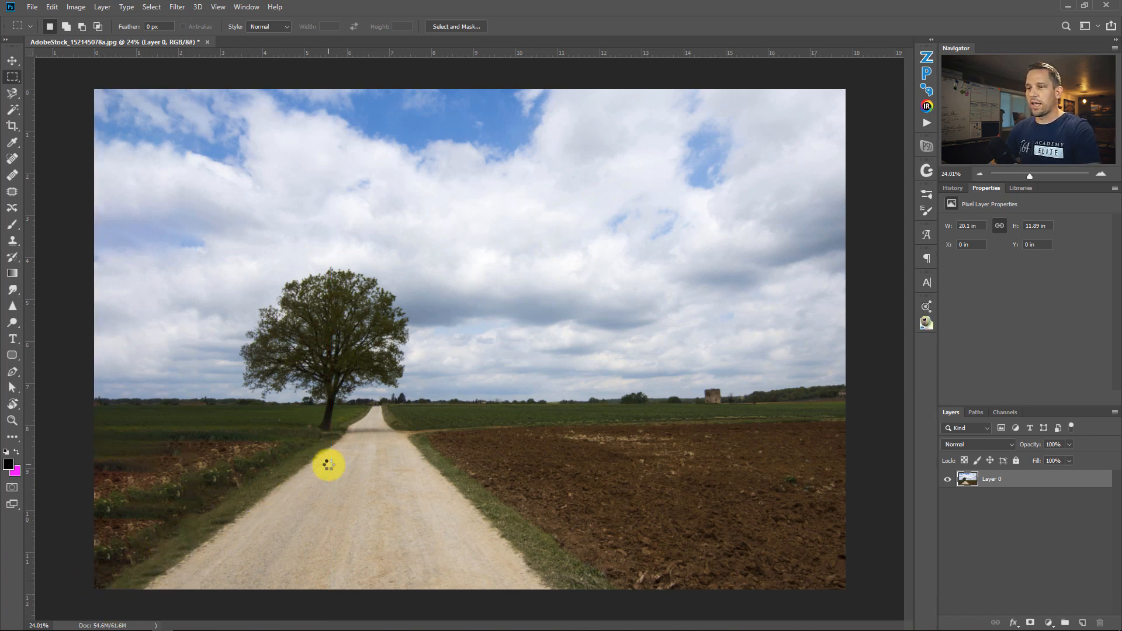
mouse_move(335, 449)
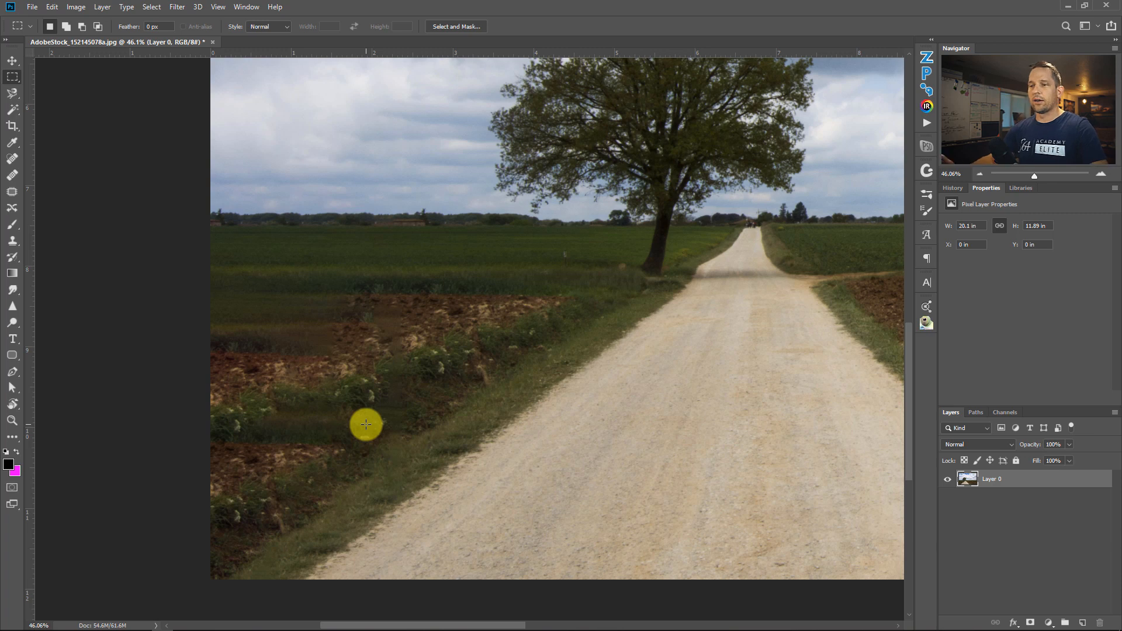
mouse_move(347, 422)
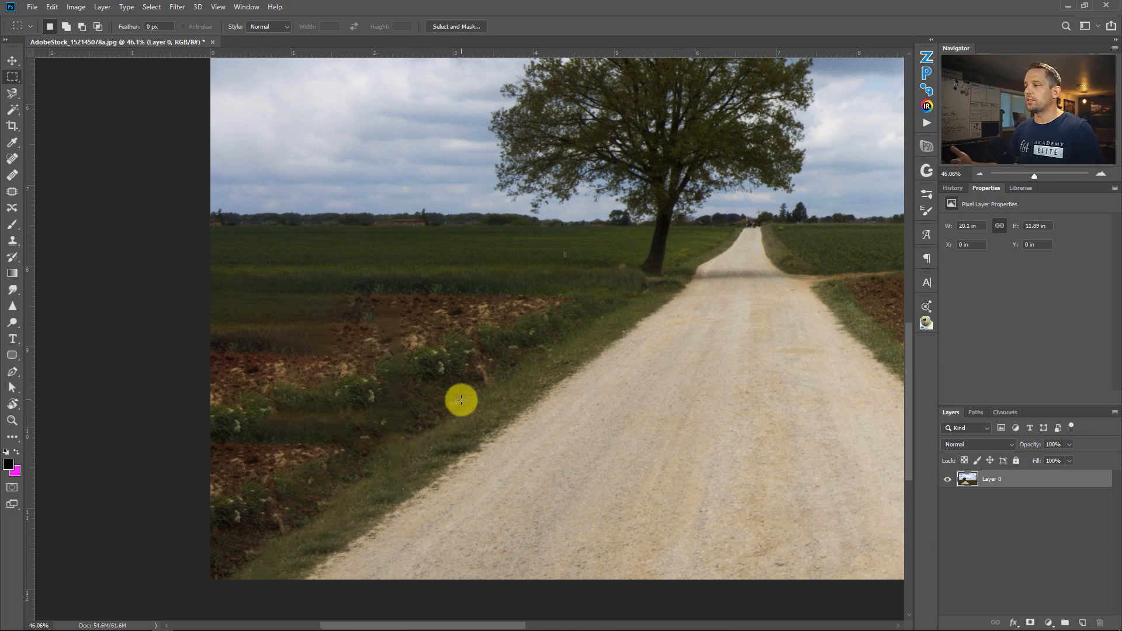
mouse_move(469, 405)
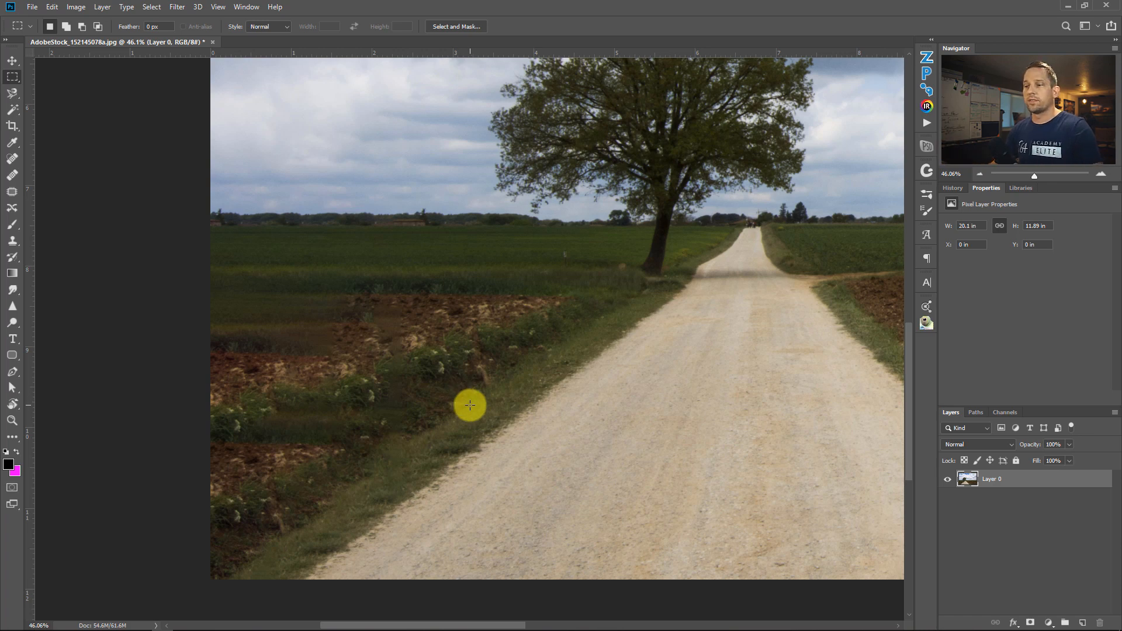
mouse_move(1071, 613)
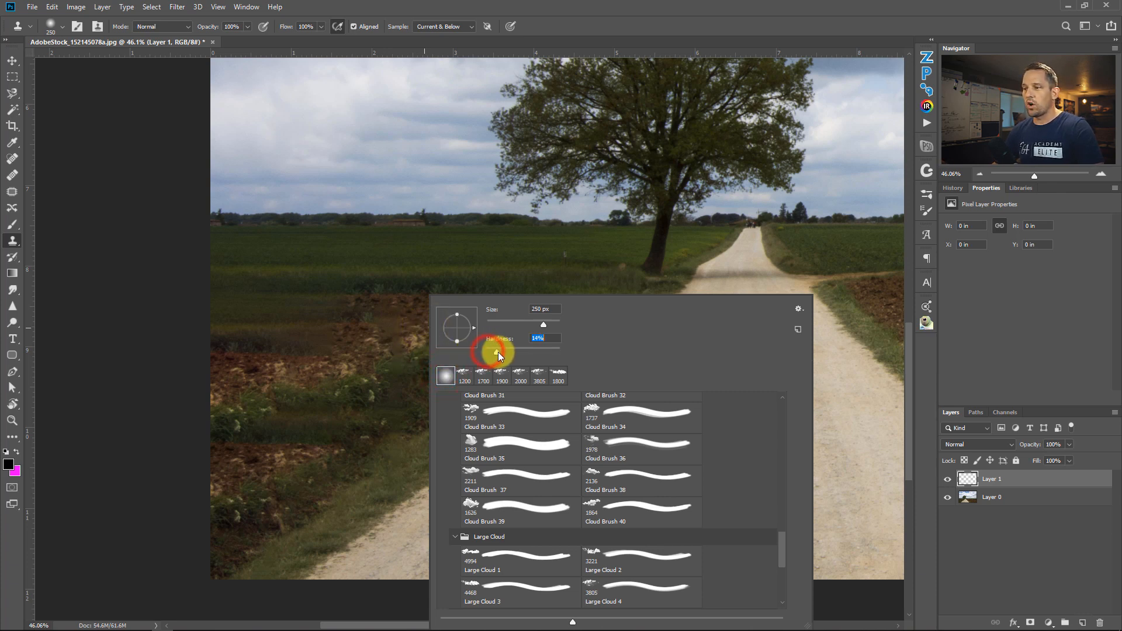
- Lower the 250 px Clone Stamp brush hardness for a soft edge
left_click_drag(497, 355, 503, 355)
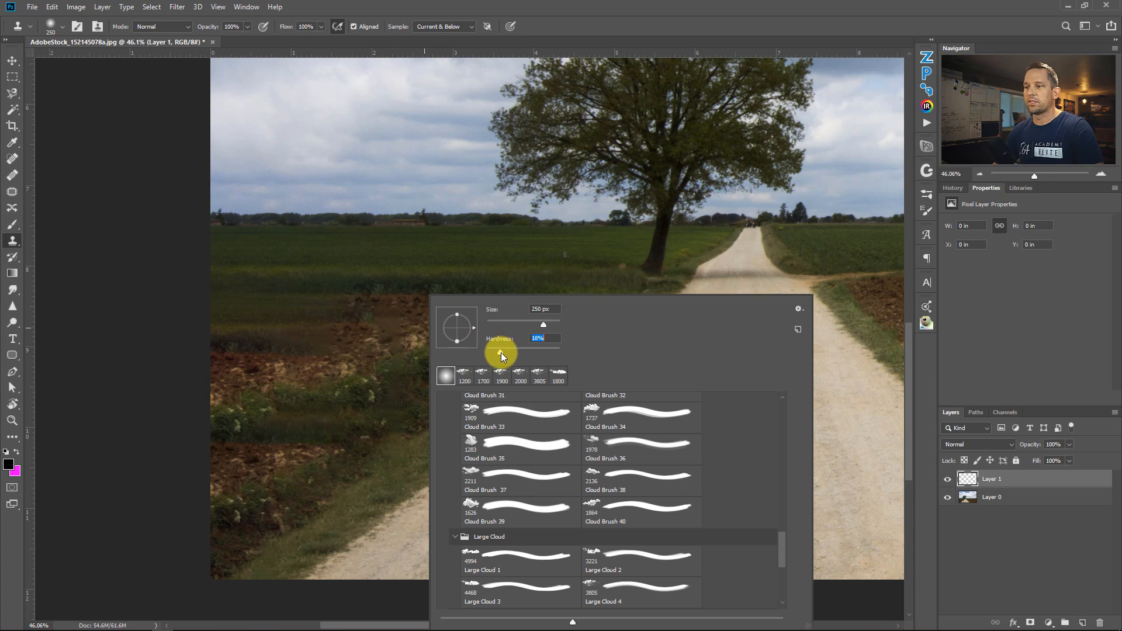
left_click_drag(502, 358, 507, 358)
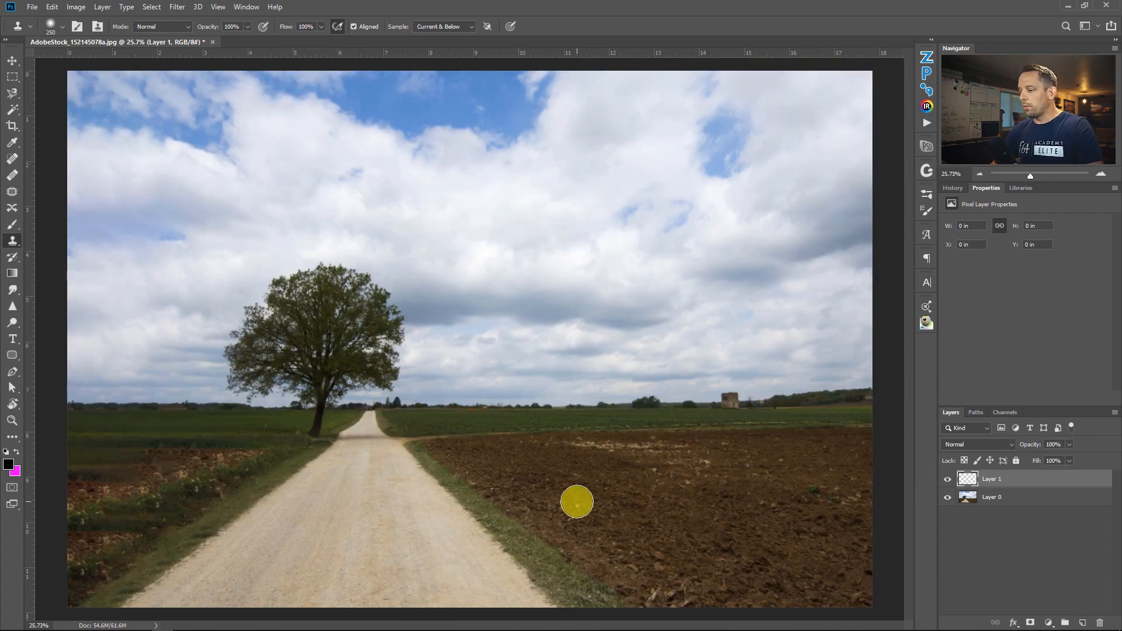
- Sample brown soil and clone it over the lower-left repeated patches on Layer 1
key("alt")
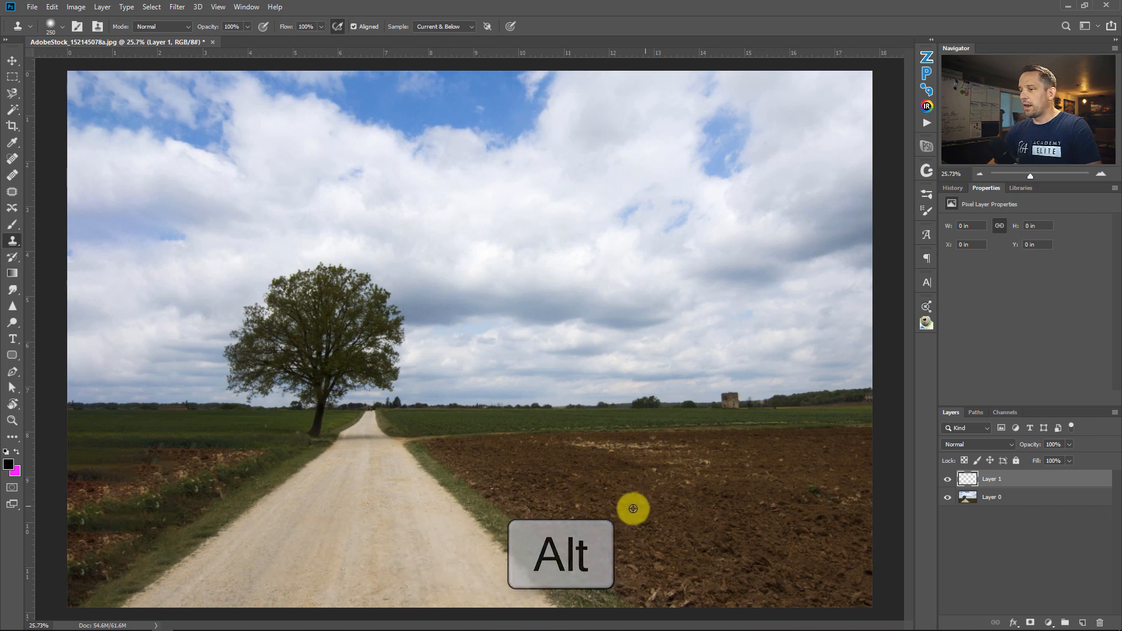
mouse_move(654, 510)
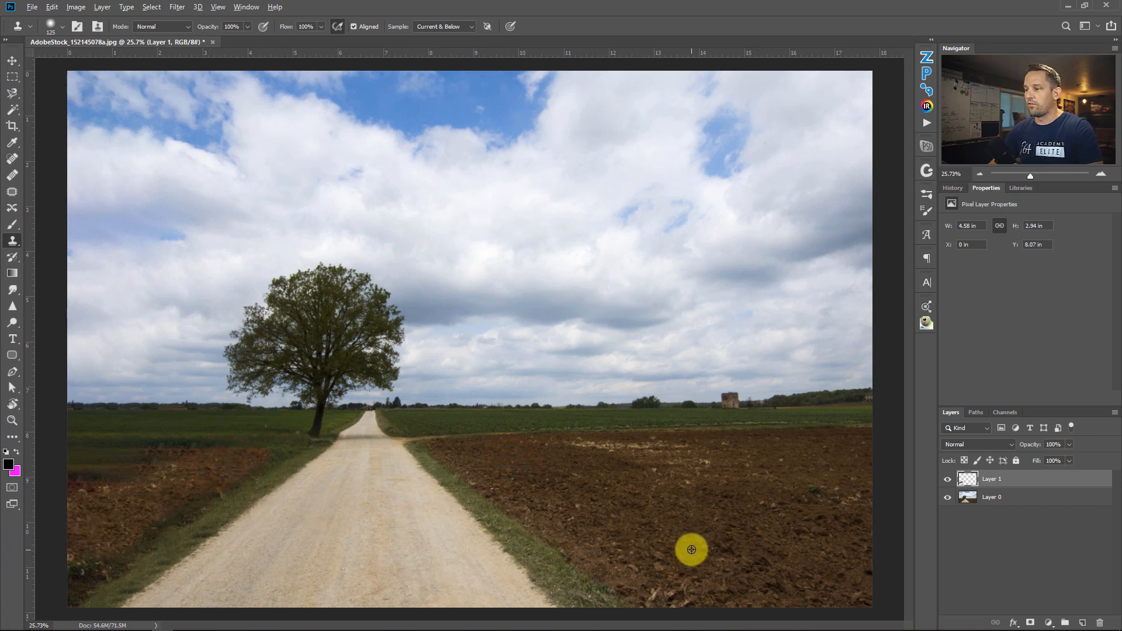
key("alt")
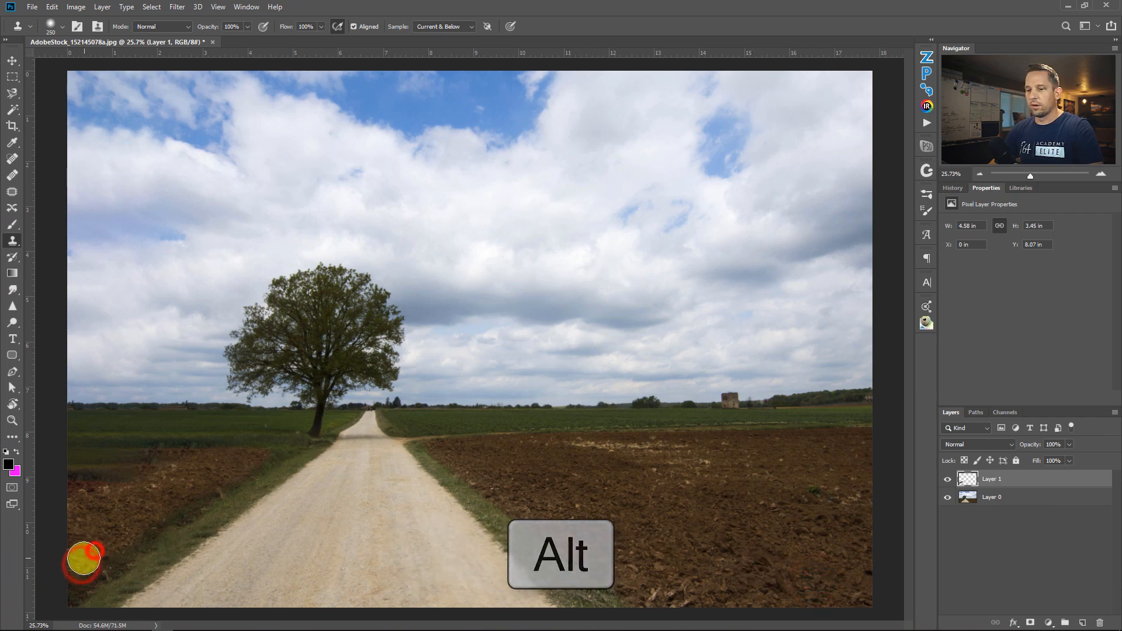
left_click(384, 542)
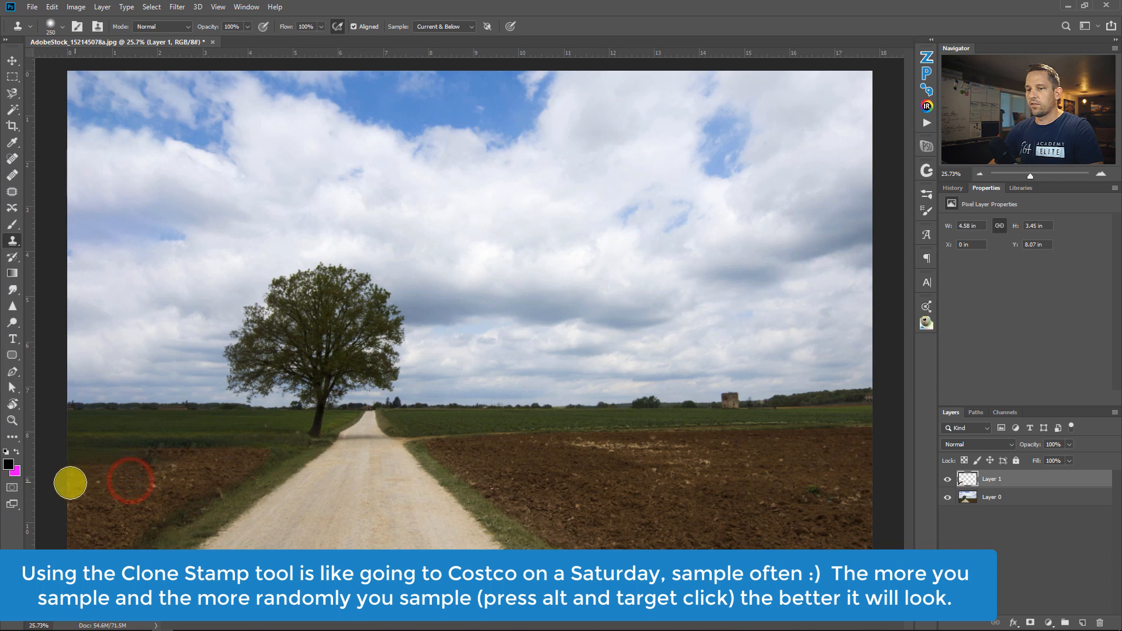
mouse_move(787, 484)
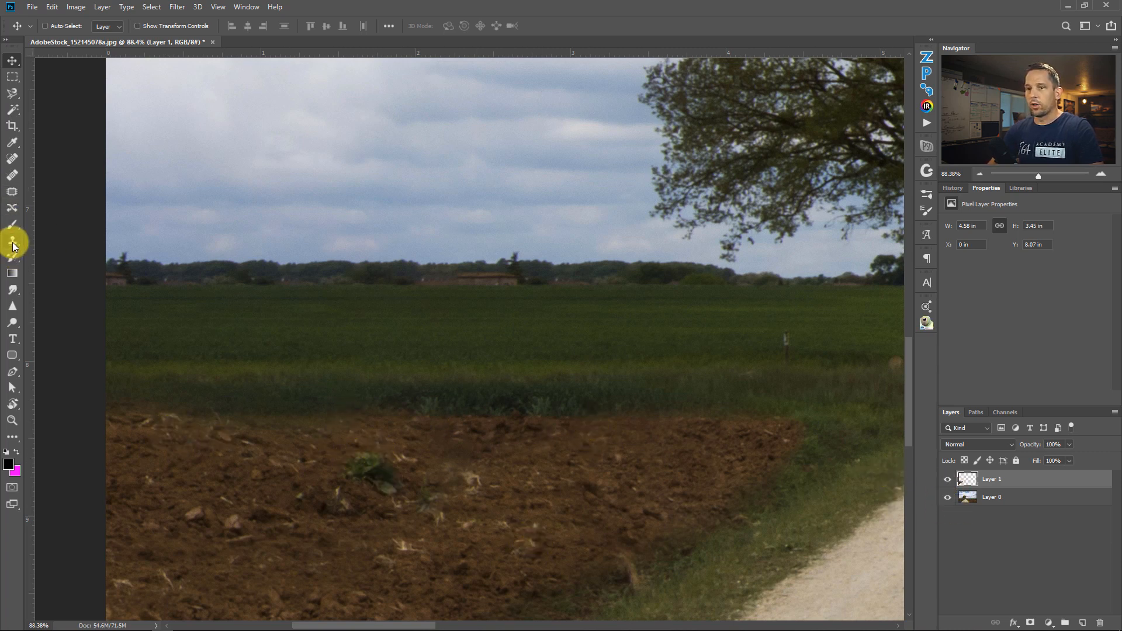
- Reselect the Clone Stamp and clone soil along the patch's upper edge
left_click(12, 241)
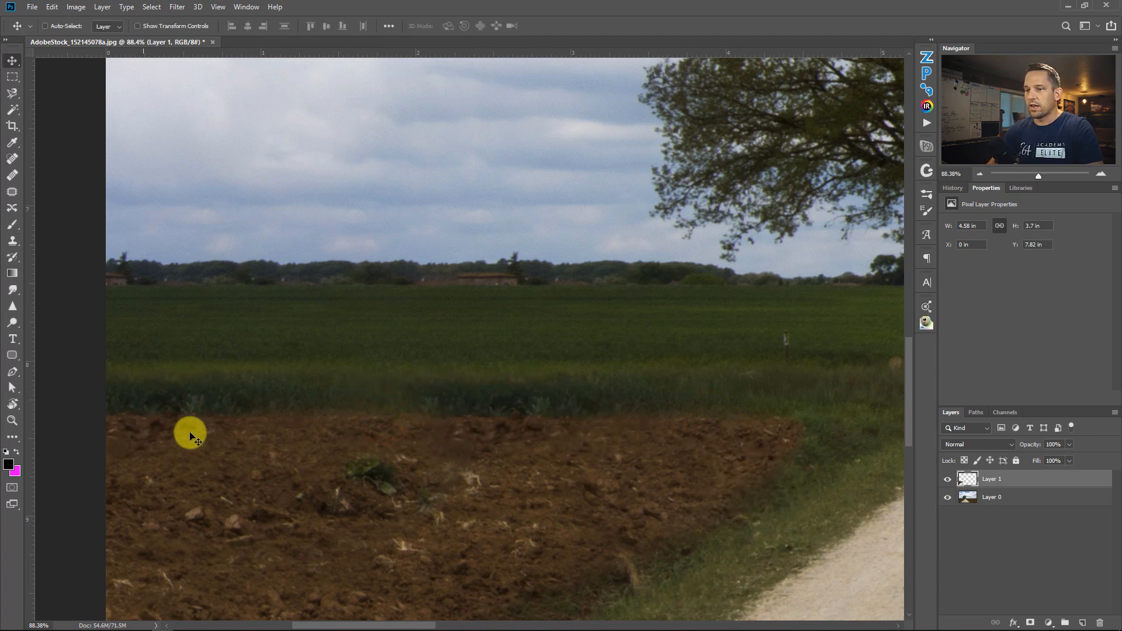
mouse_move(654, 416)
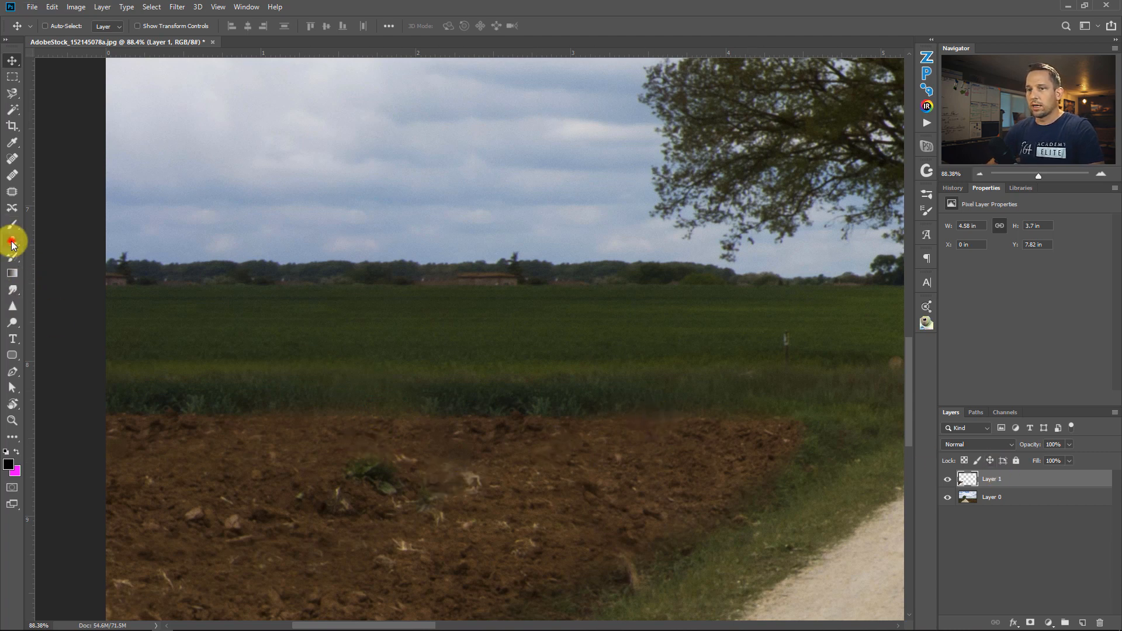
left_click(13, 240)
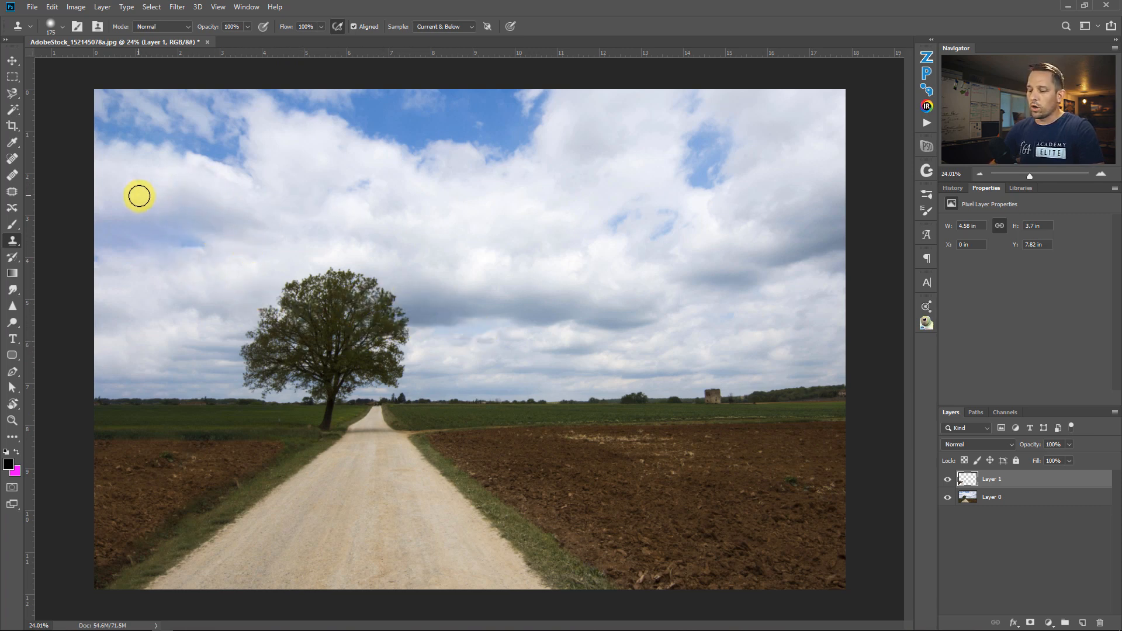
mouse_move(752, 191)
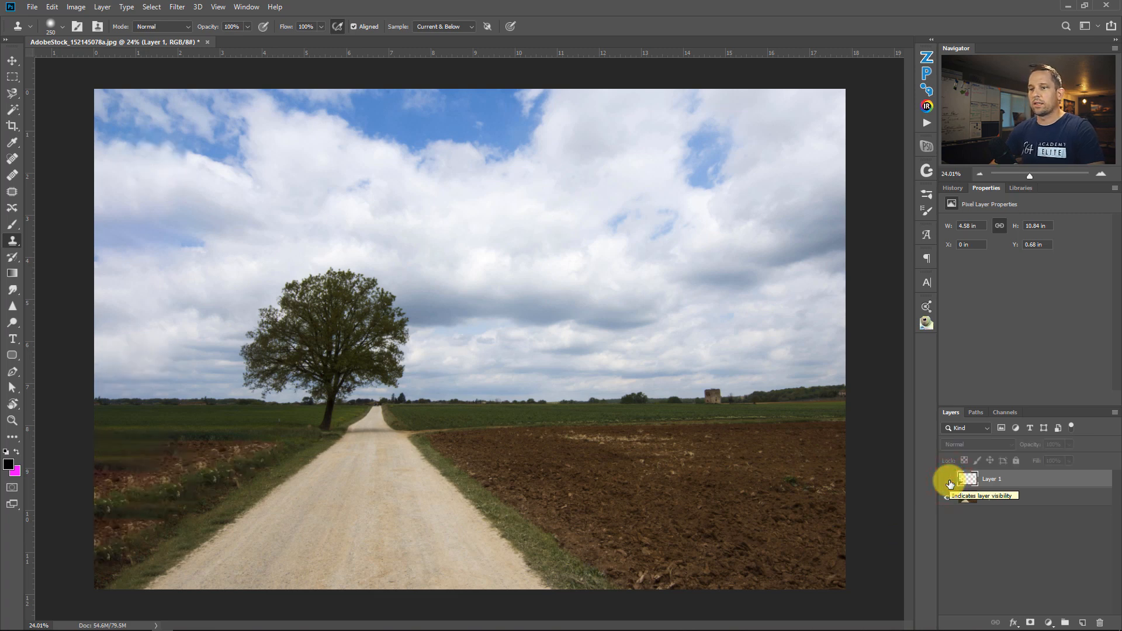
- Hide Layer 1 to compare the retouched strip against the original
left_click(949, 479)
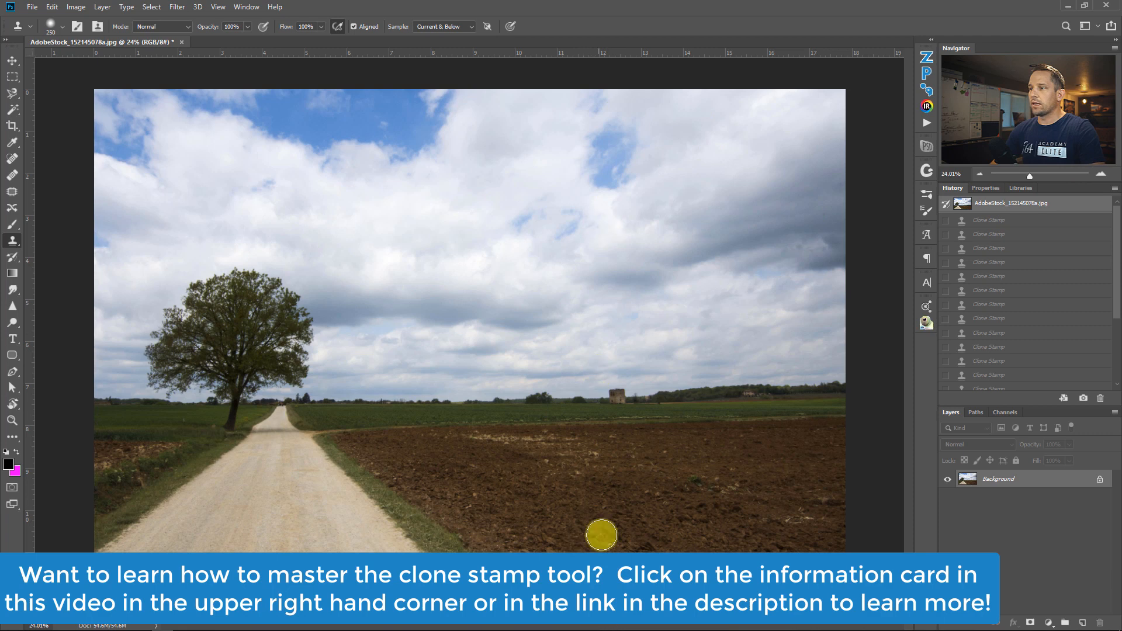
mouse_move(682, 253)
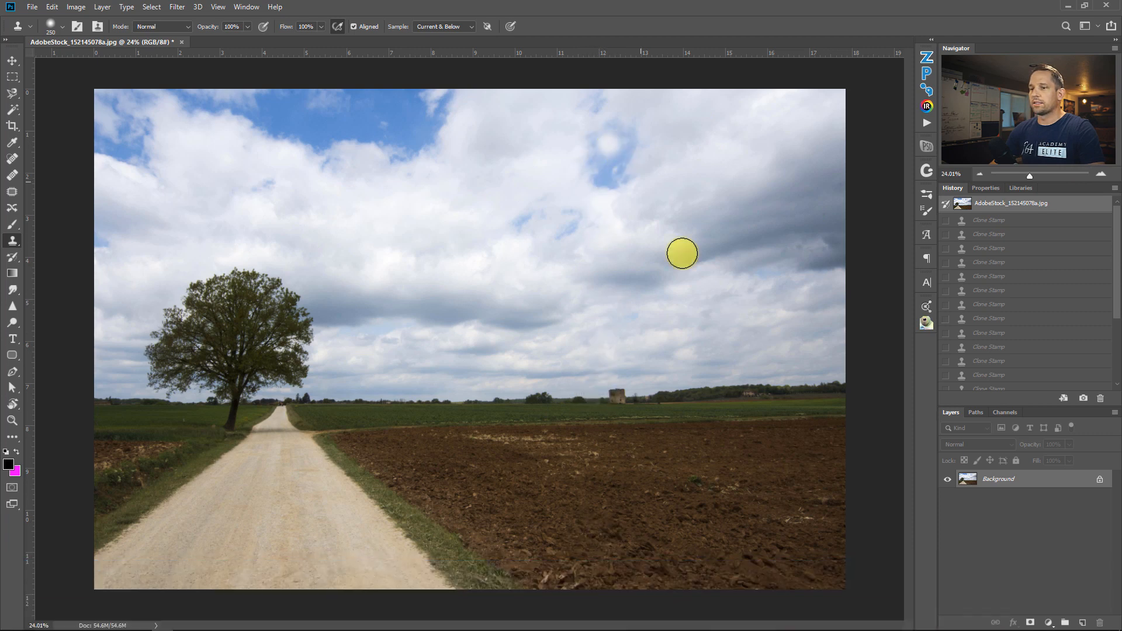
mouse_move(87, 552)
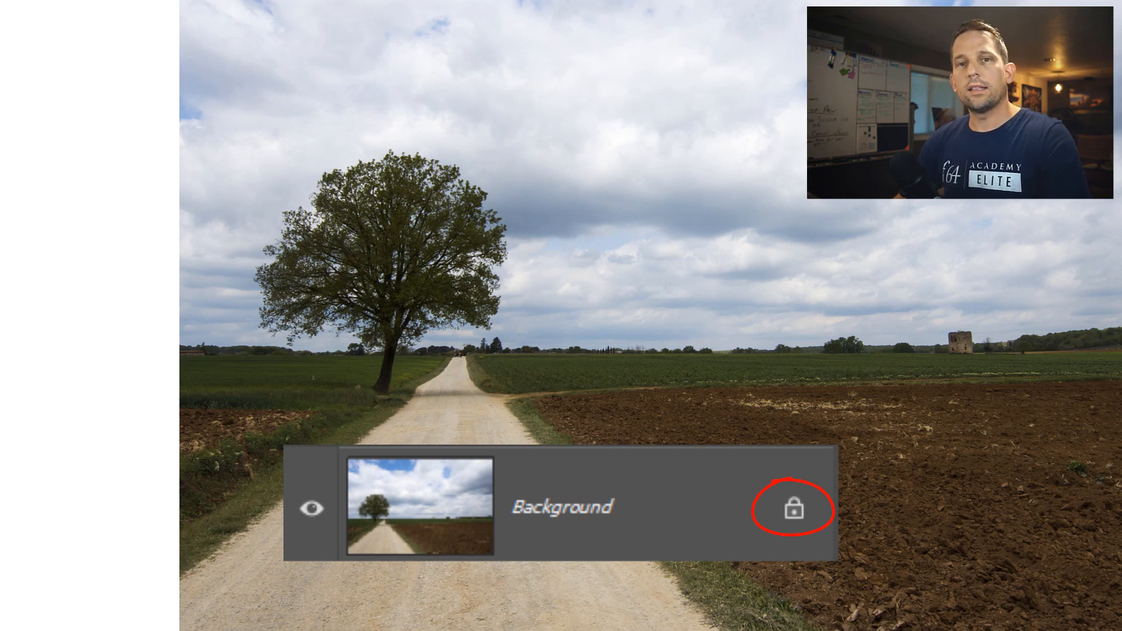
- Unlock the Background as Layer 0 and show the Fill dialog's Contents choices
left_click(793, 509)
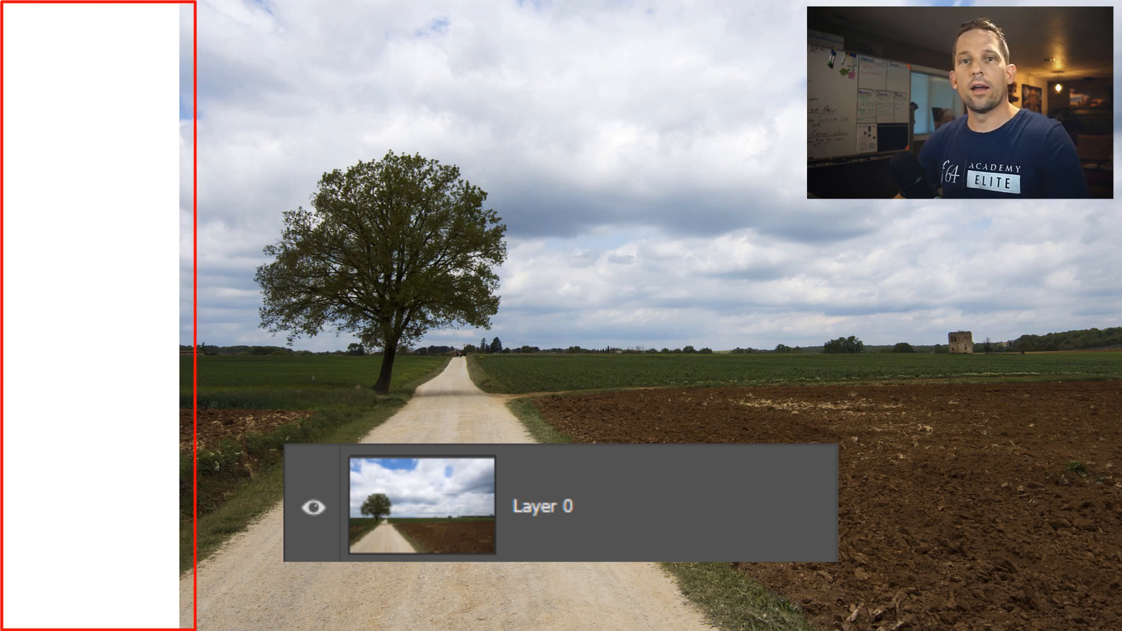
key("shift+f5")
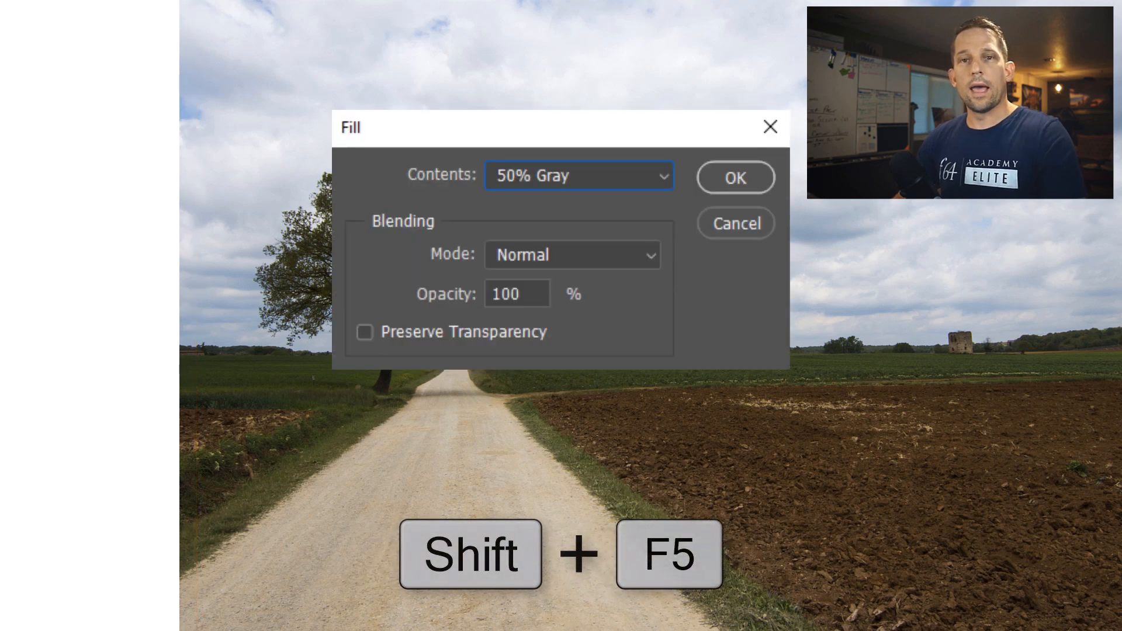
left_click(578, 175)
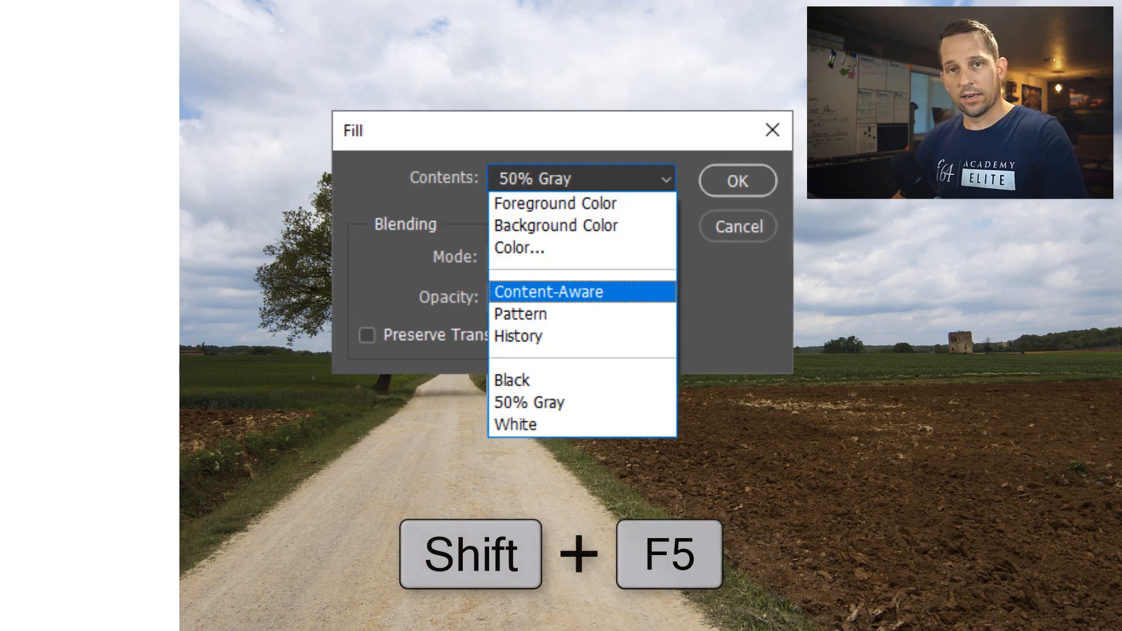